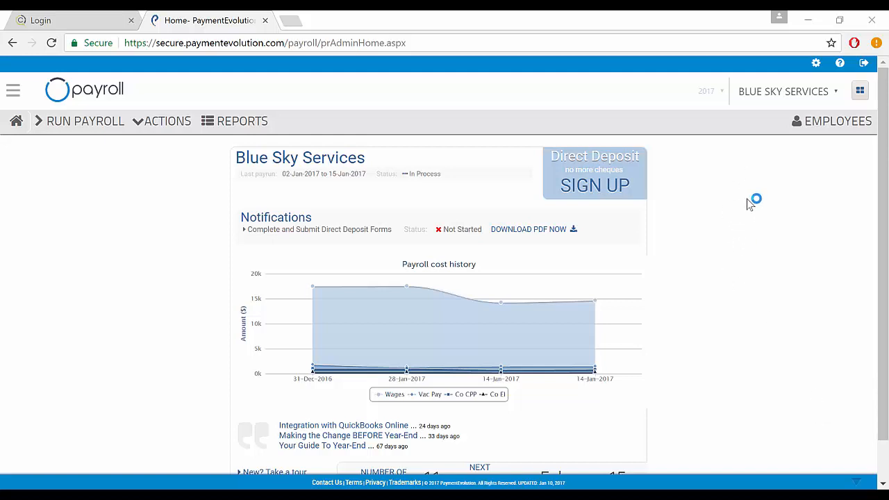
Show the Blue Sky Services employee list with its eight active employees.
left_click(837, 121)
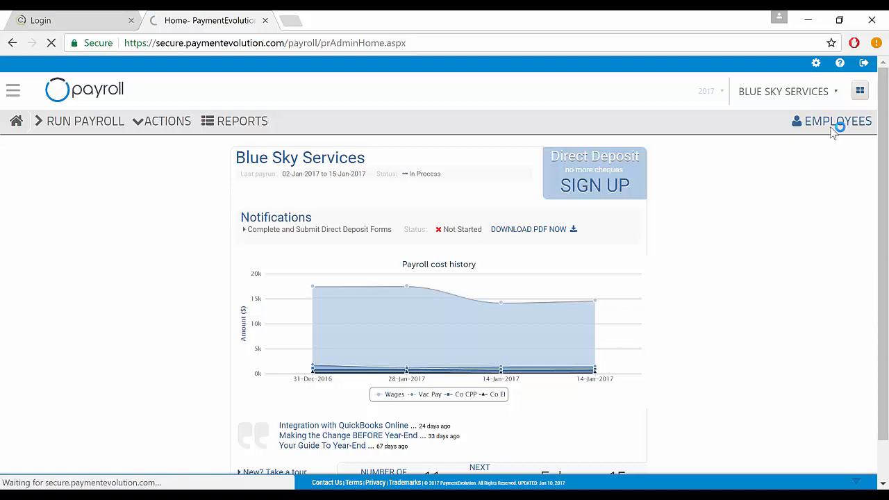
left_click(838, 120)
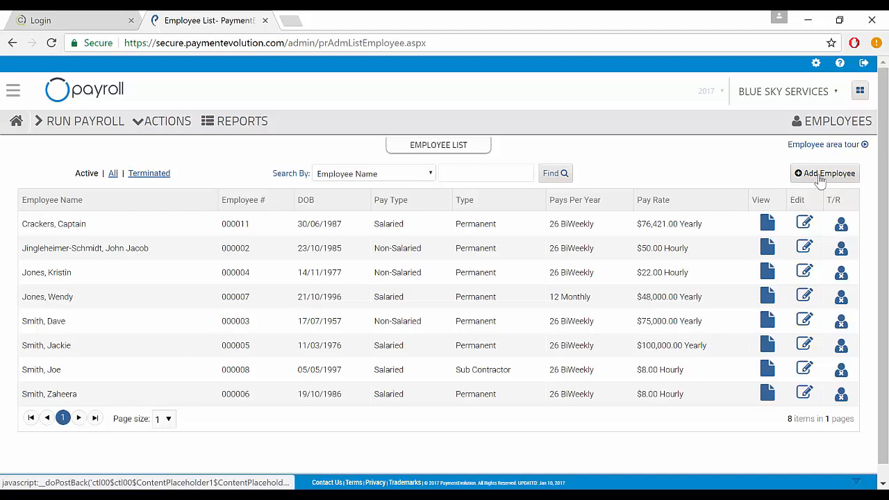
Start a new employee in the Employee Wizard and review its blank Personal Information section.
left_click(826, 172)
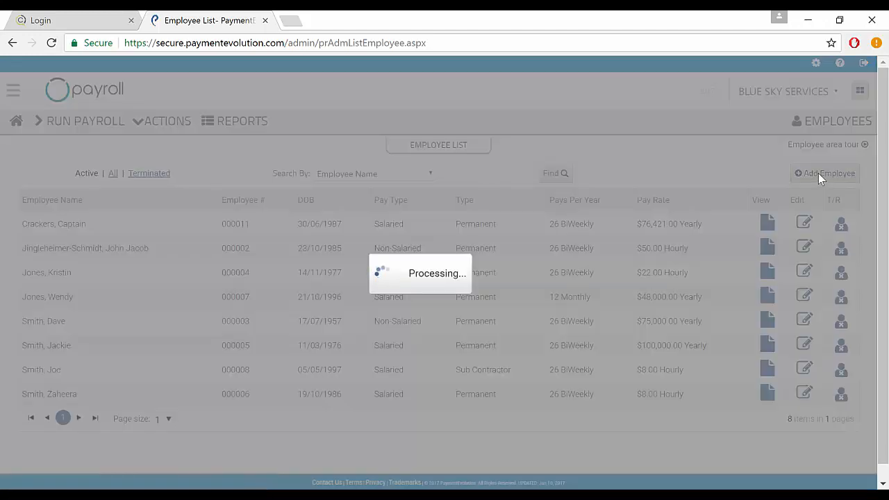
left_click(825, 172)
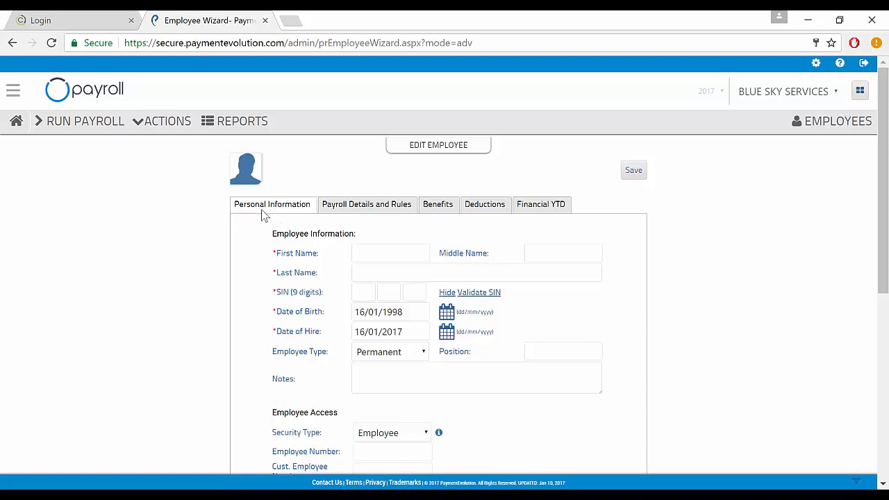
scroll("down", 3)
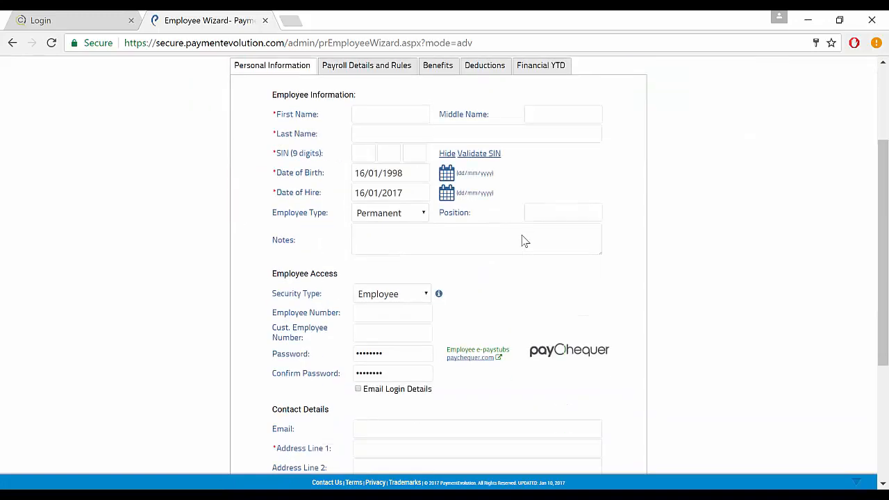
scroll("down", 3)
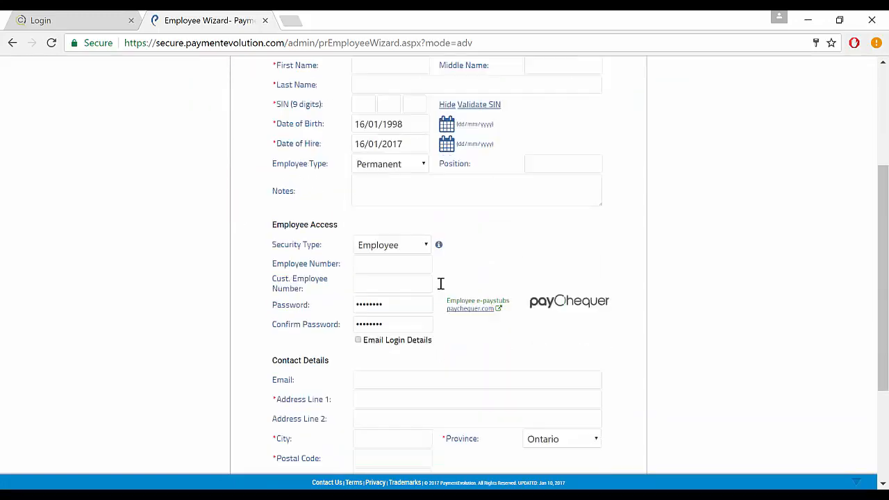
scroll("down", 3)
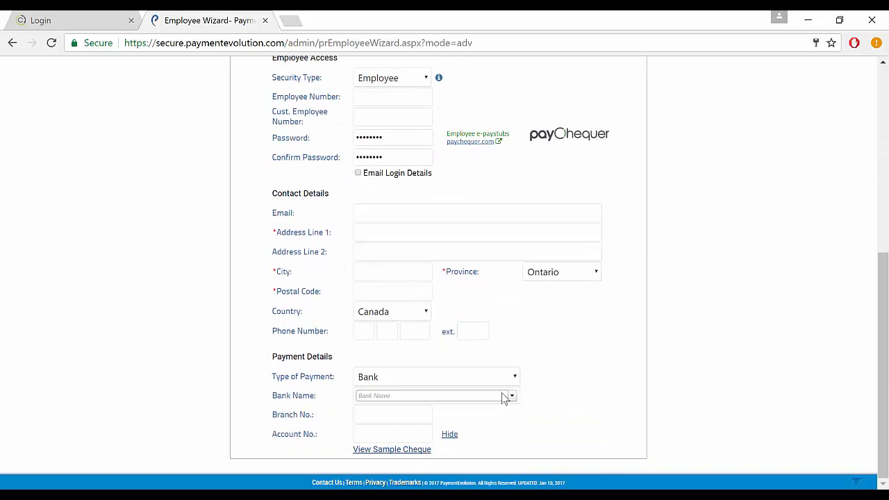
mouse_move(258, 416)
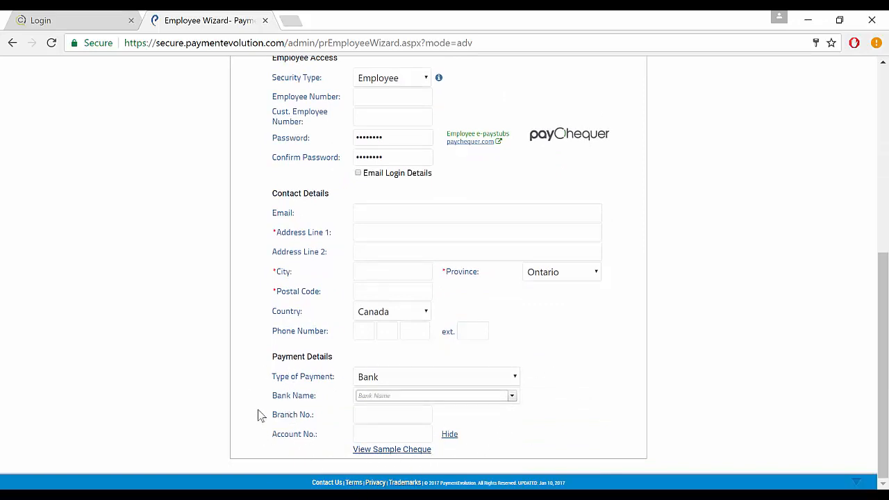
mouse_move(434, 131)
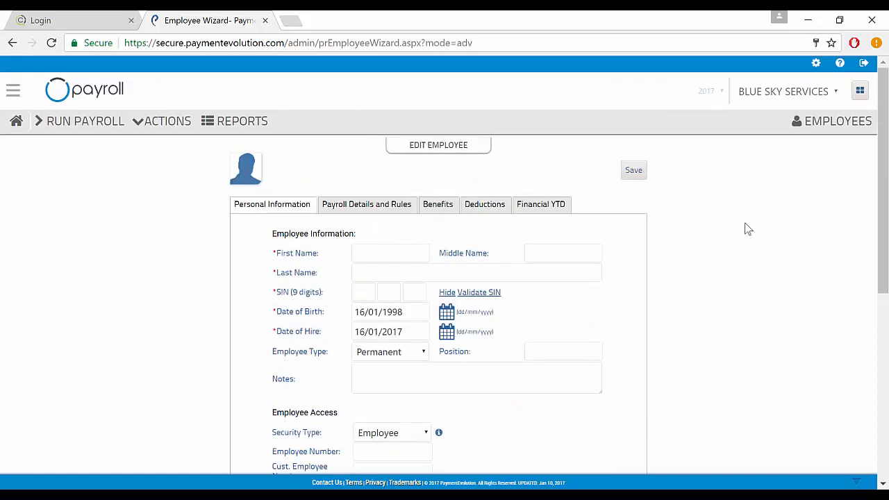
Review the payroll details: Ontario, salaried, $8 hourly, biweekly, 37.5 hours, automatic vacation options.
left_click(367, 205)
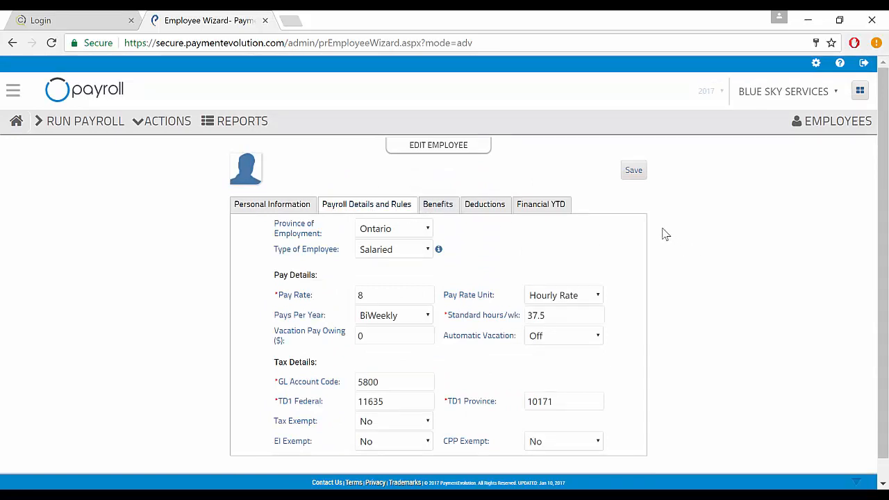
mouse_move(488, 242)
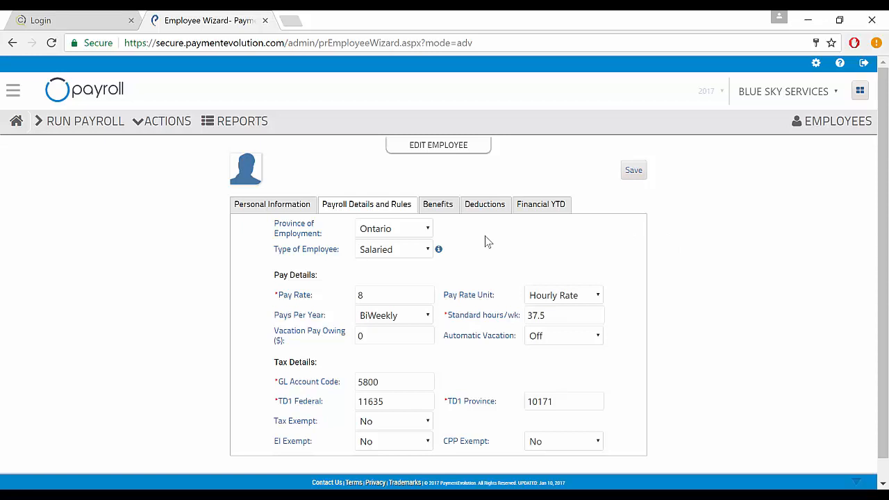
mouse_move(426, 236)
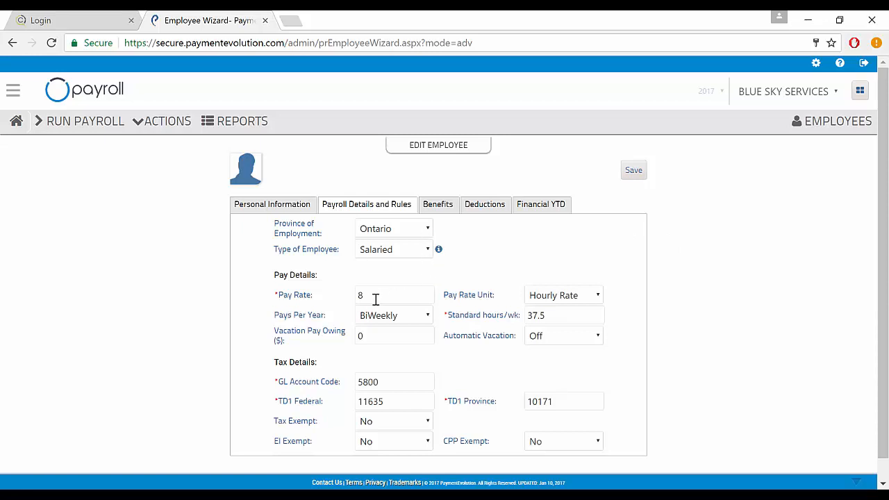
left_click(563, 295)
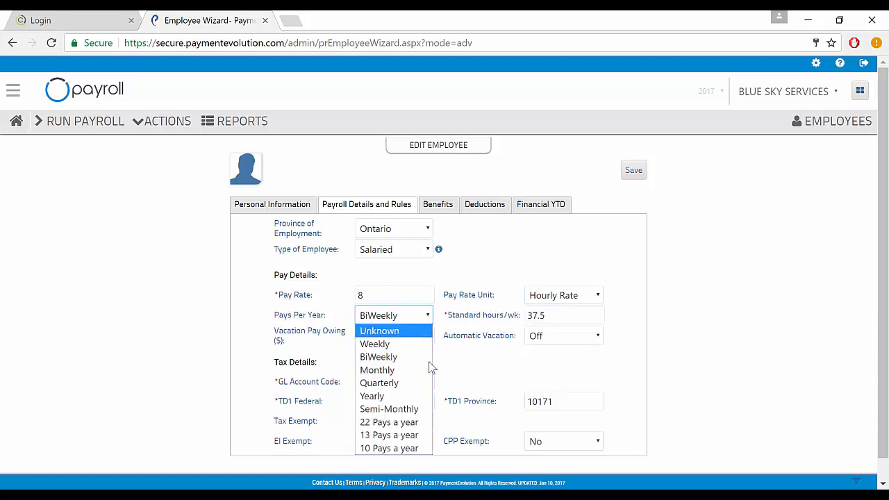
left_click(562, 314)
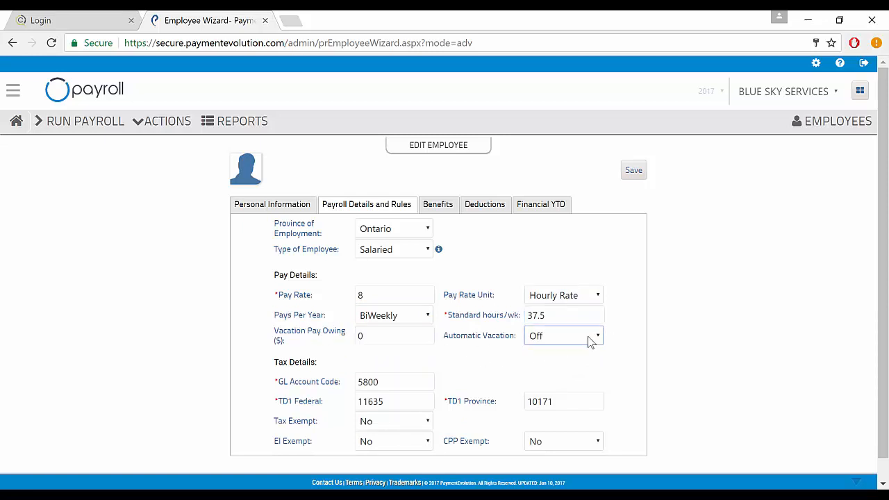
left_click(562, 335)
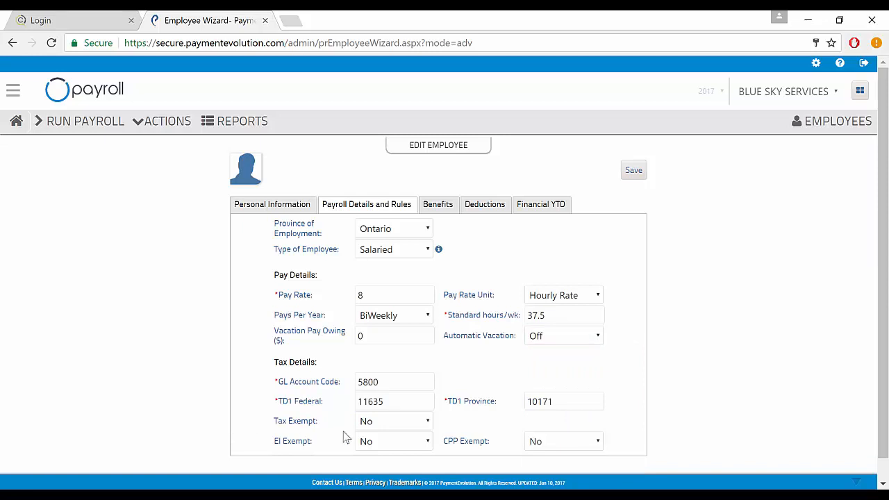
mouse_move(434, 450)
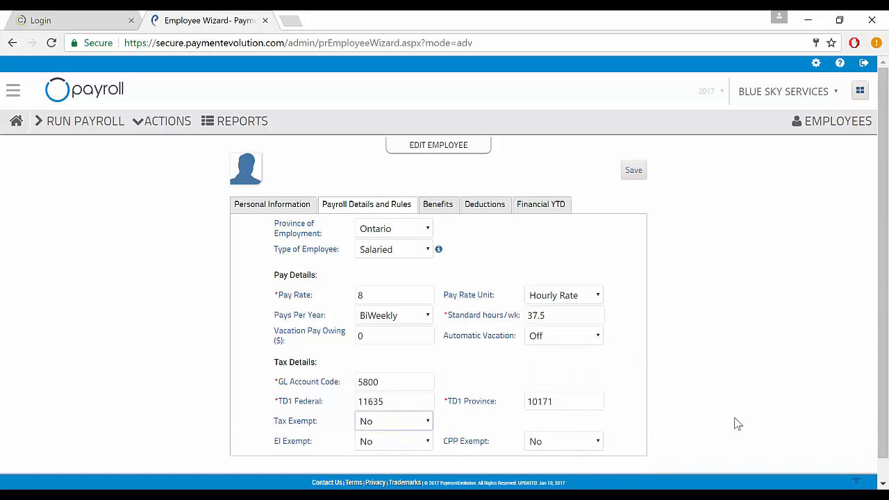
Move to the new employee's Benefits section, which has no rules yet.
left_click(437, 204)
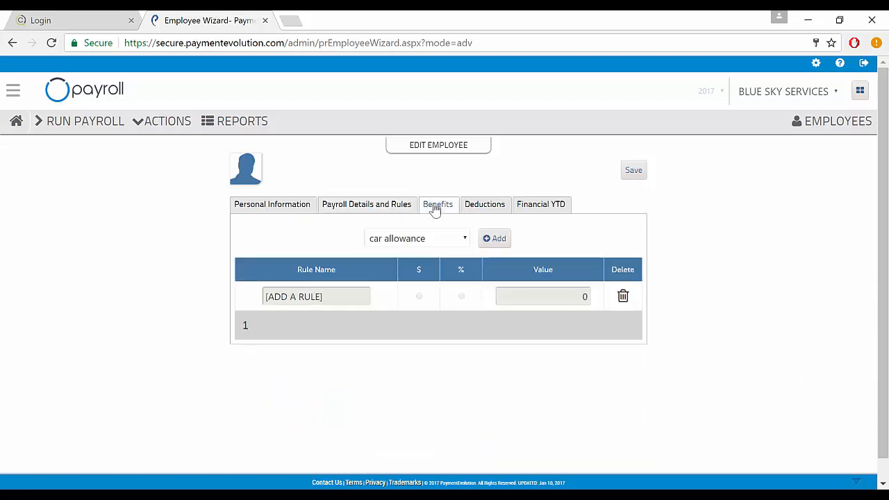
Review the empty deduction rules and the Financial YTD totals, all at 0.00.
left_click(484, 205)
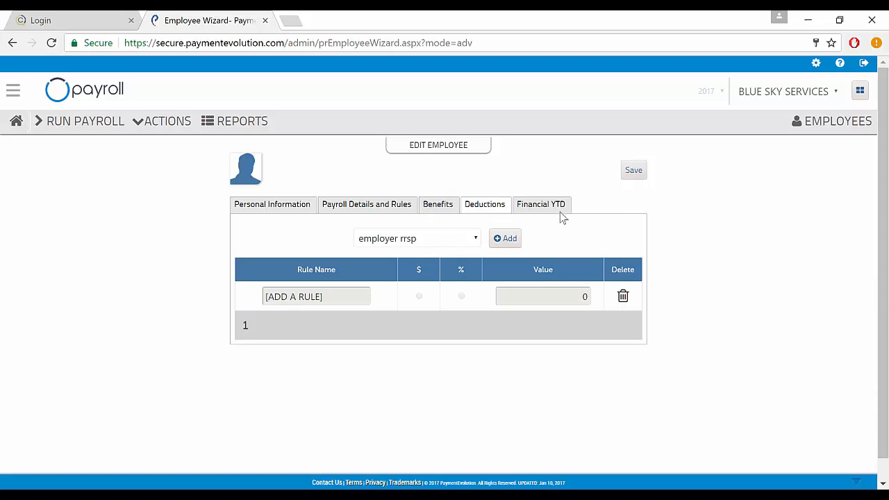
left_click(542, 205)
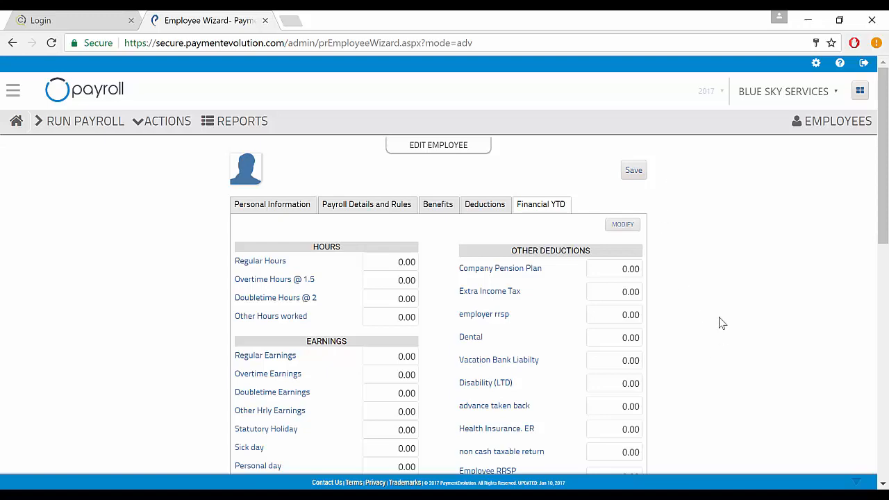
scroll("down", 3)
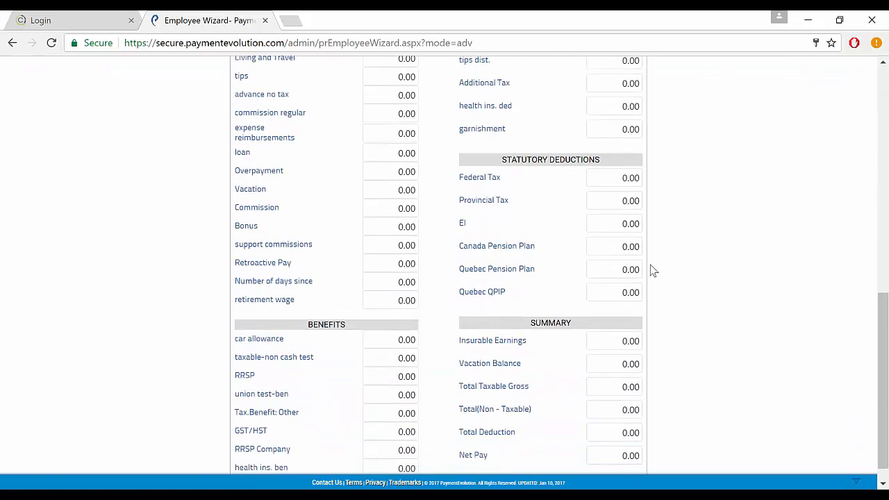
scroll("up", 3)
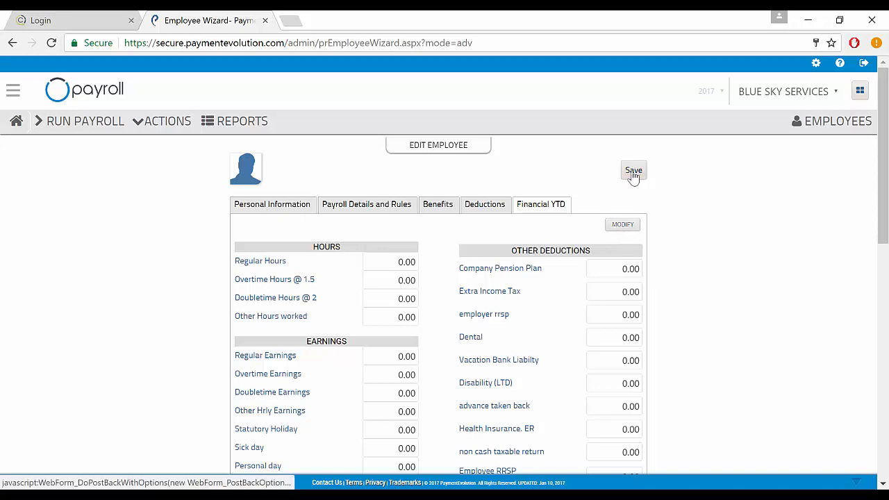
Save the new employee record and return to the employee list.
left_click(633, 169)
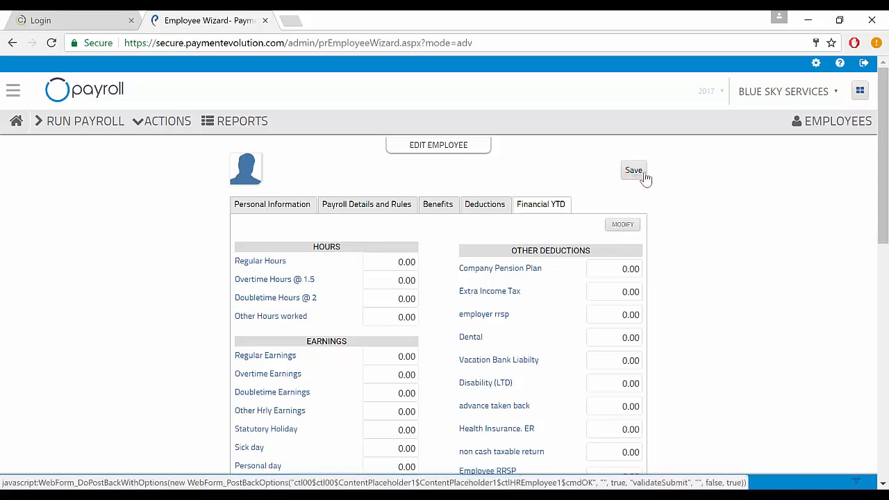
left_click(838, 121)
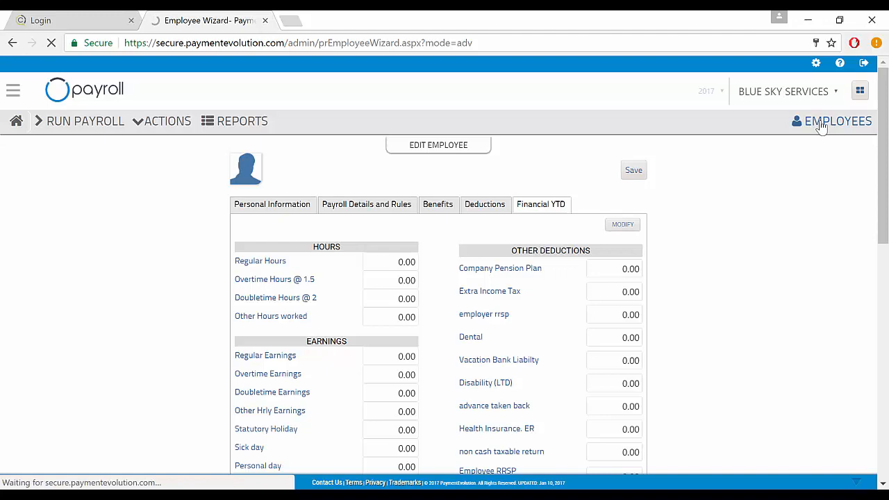
left_click(838, 121)
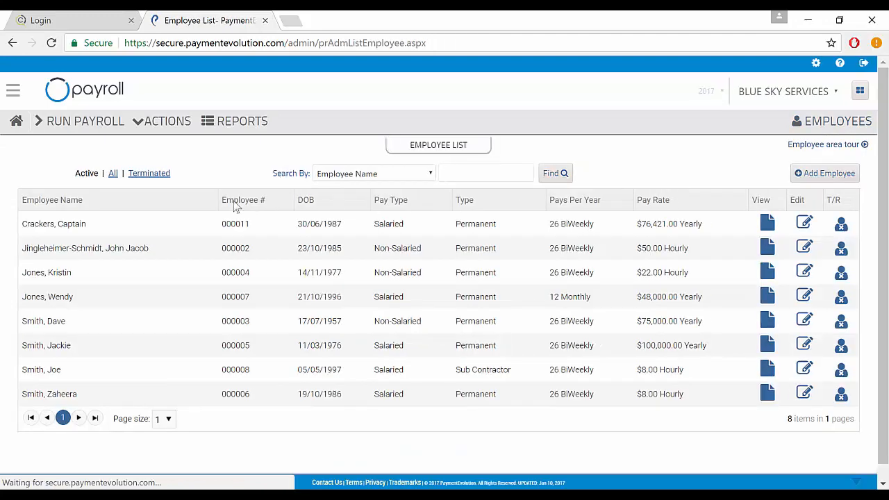
Filter the list to Blue Sky Services' three terminated employees.
left_click(149, 173)
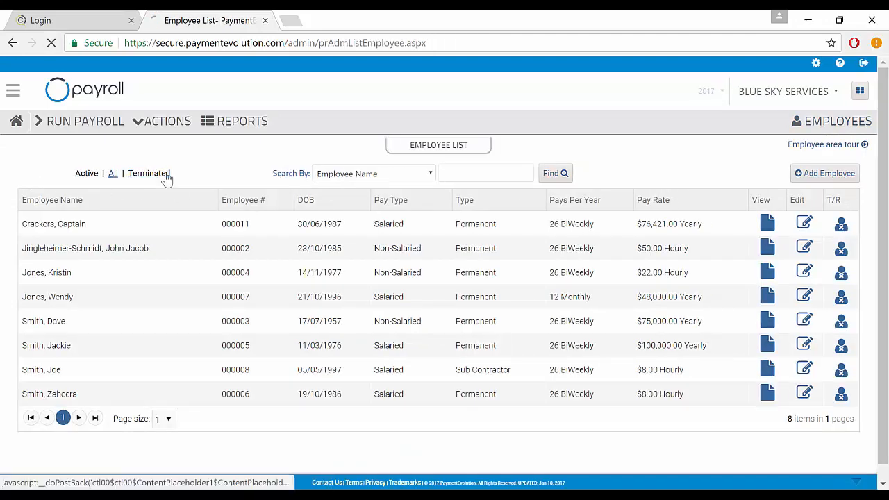
left_click(149, 173)
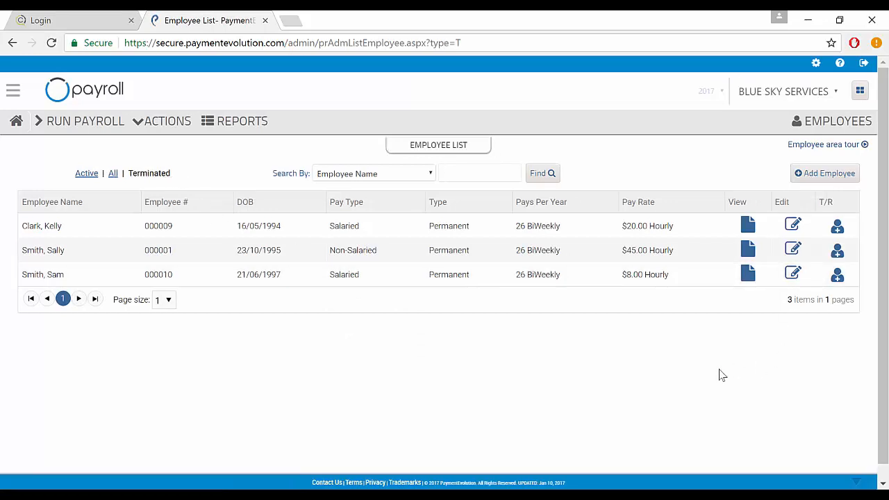
left_click(748, 225)
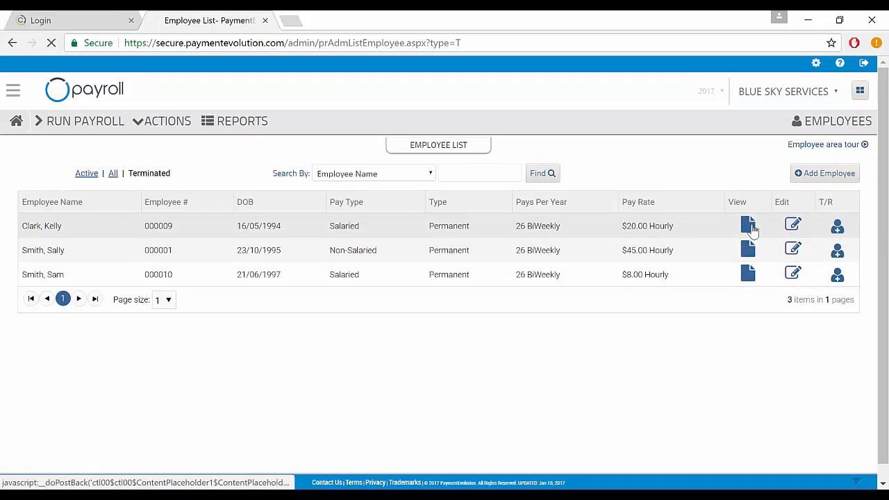
left_click(748, 225)
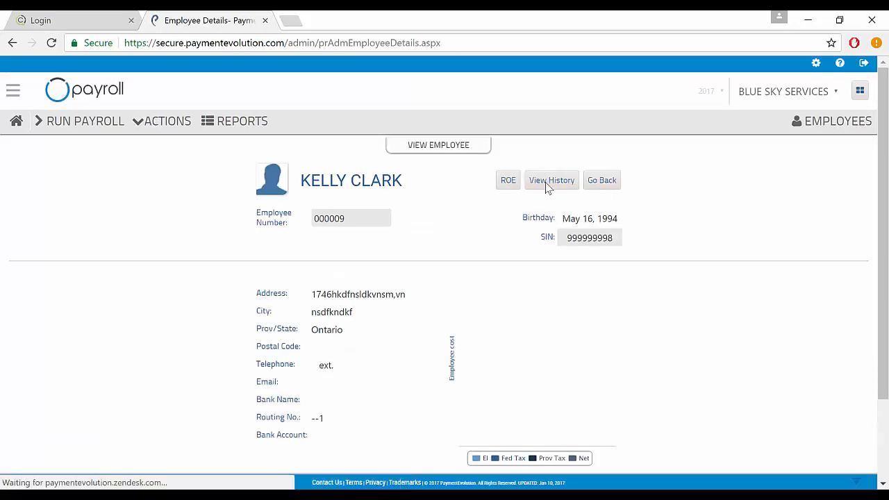